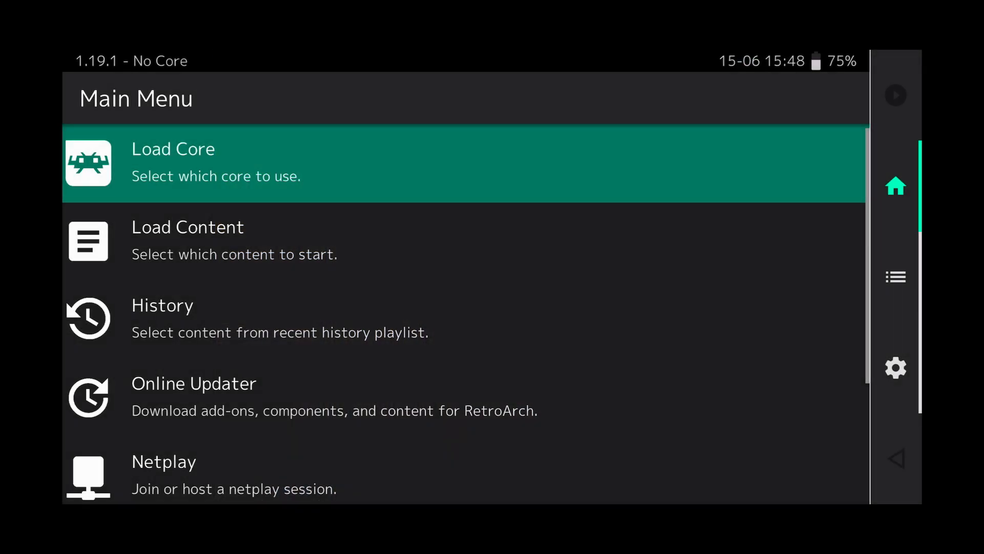
Set the Menu driver to xmb in the Drivers settings
left_click(896, 368)
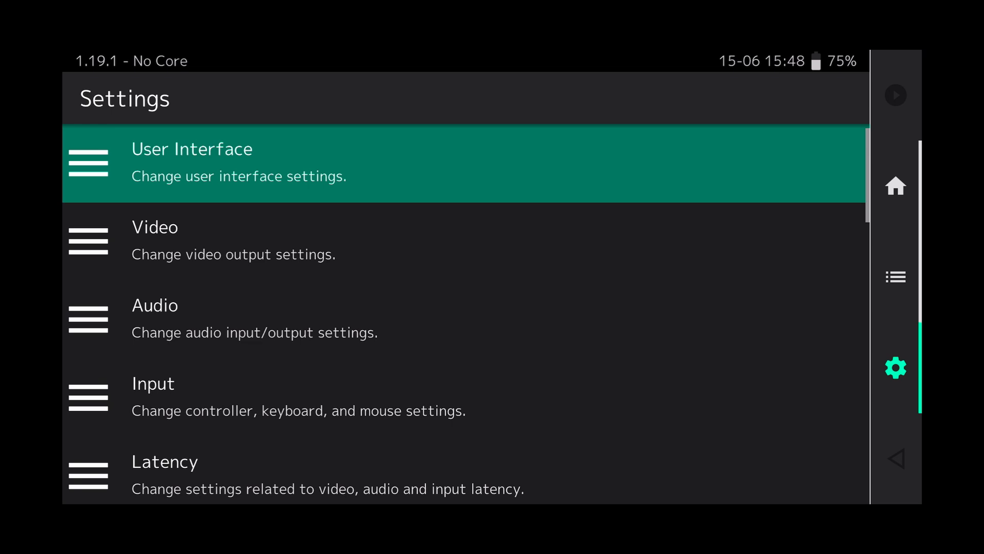
scroll("down", 3)
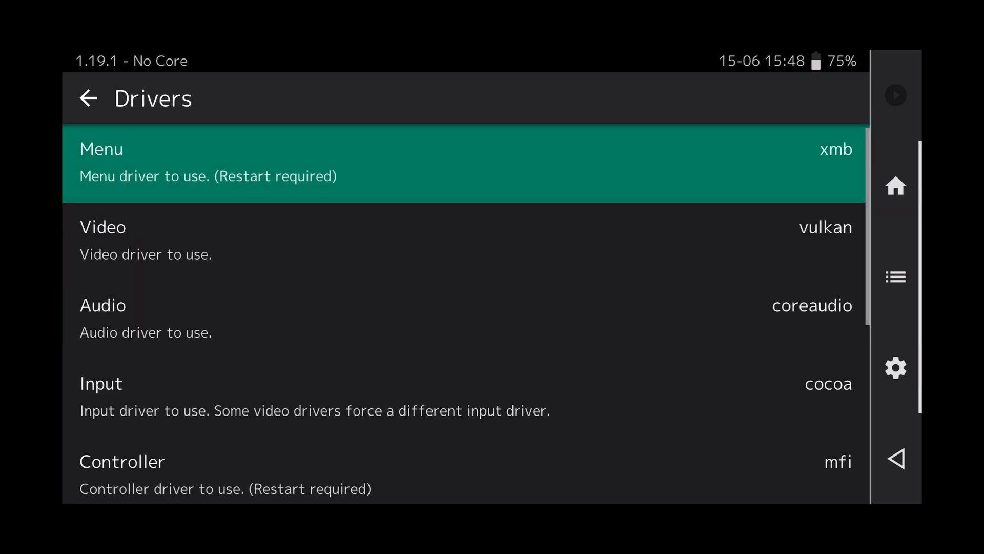
left_click(896, 368)
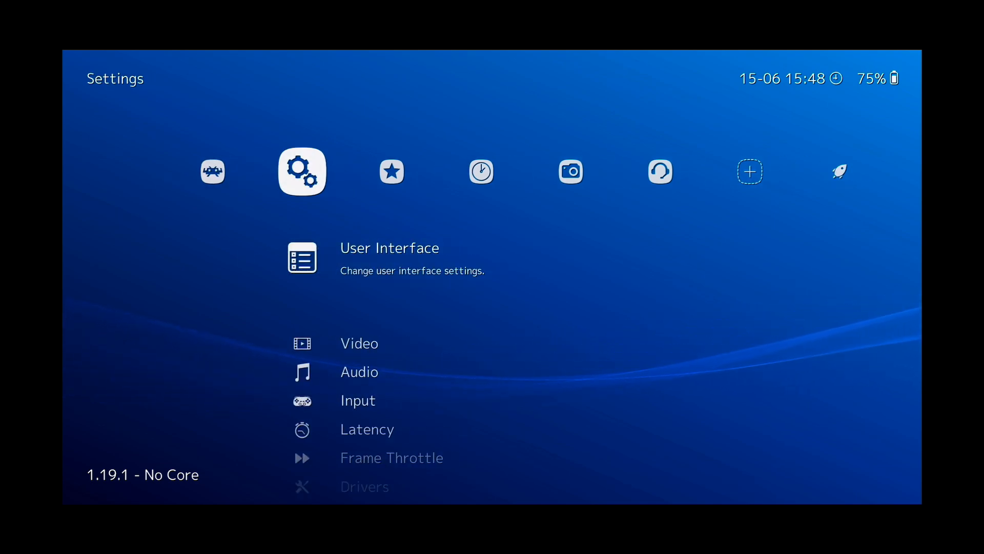
scroll("down", 3)
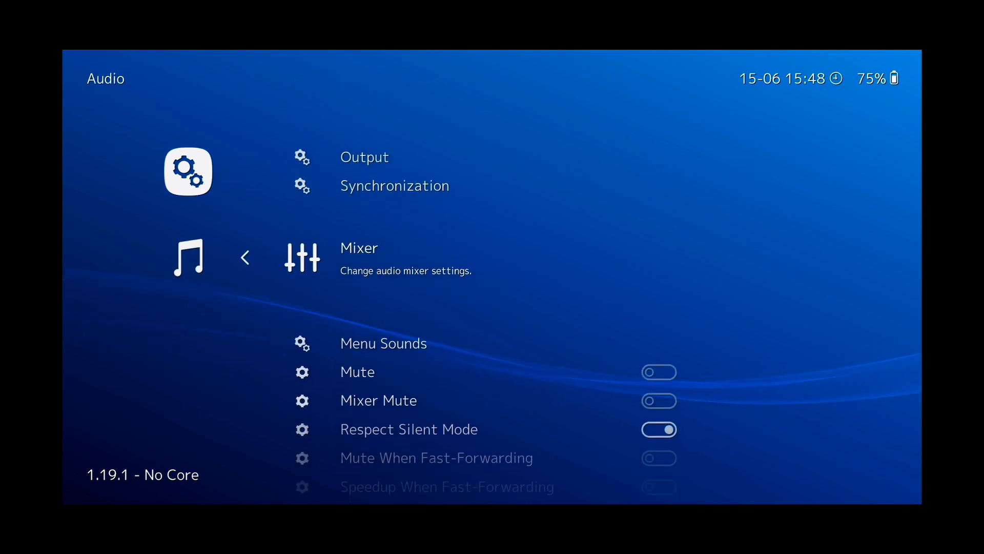
scroll("down", 3)
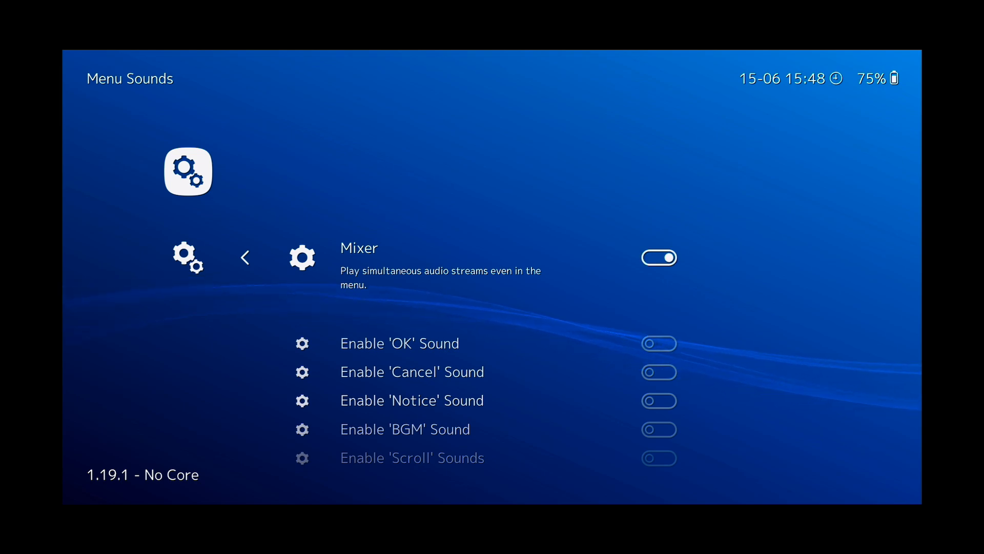
scroll("down", 3)
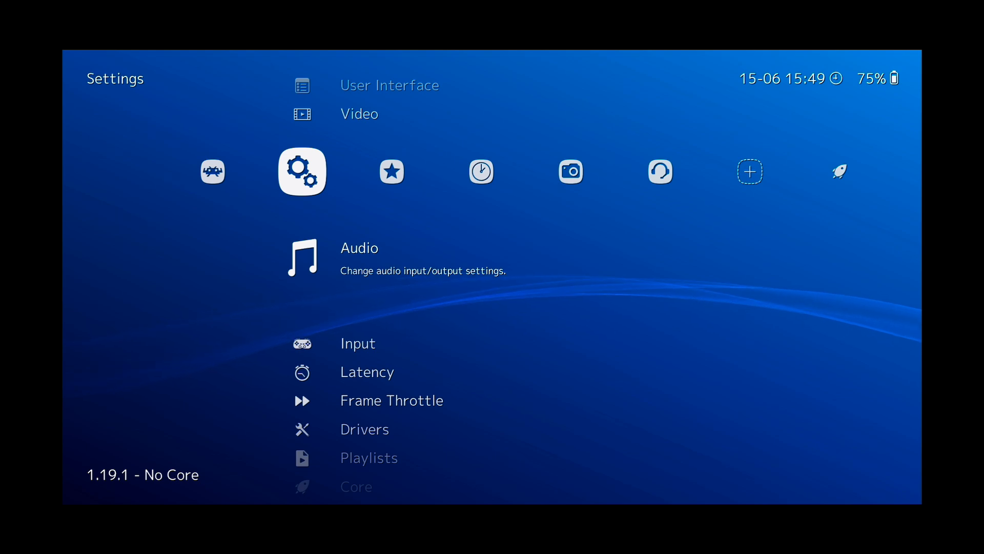
Reach the Icon Theme option in the User Interface appearance settings
key("Up")
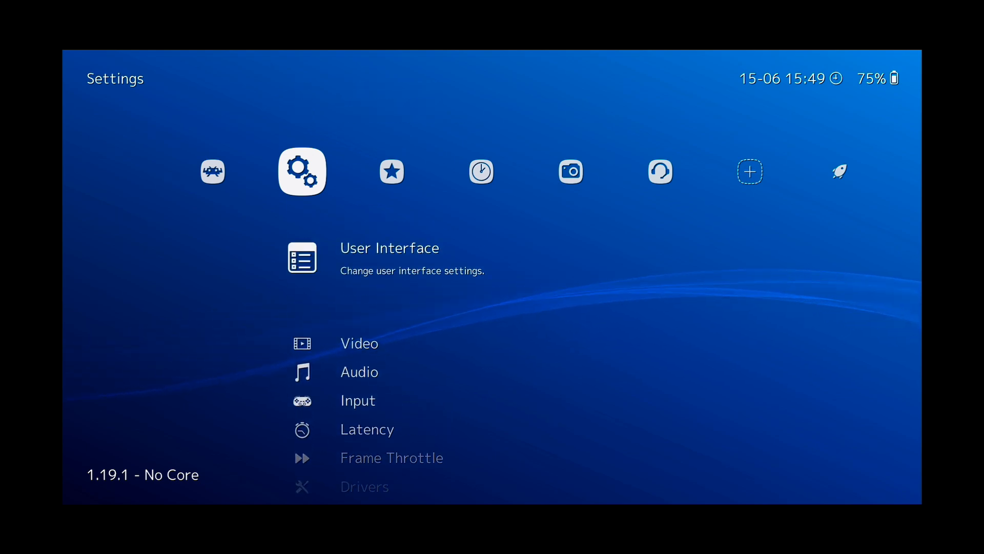
left_click(390, 247)
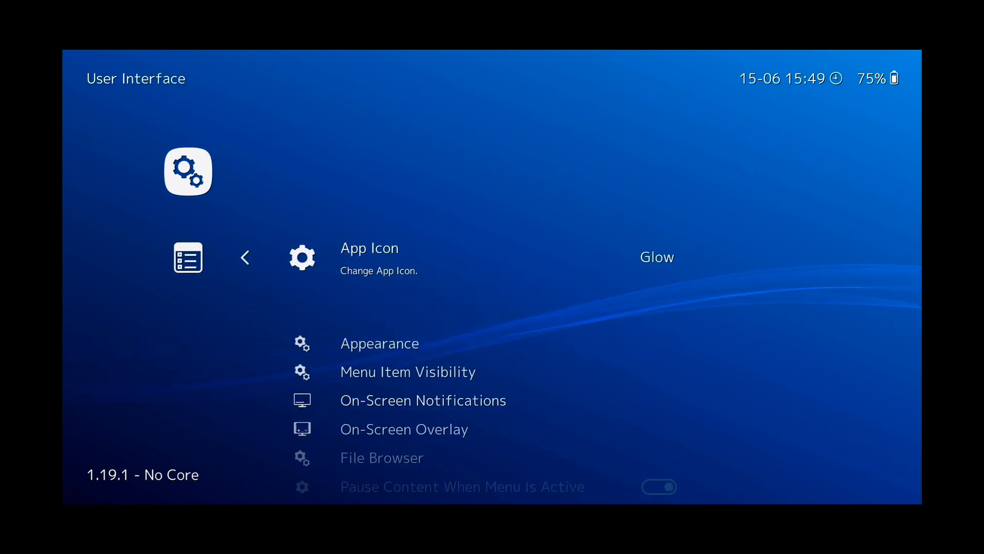
scroll("down", 3)
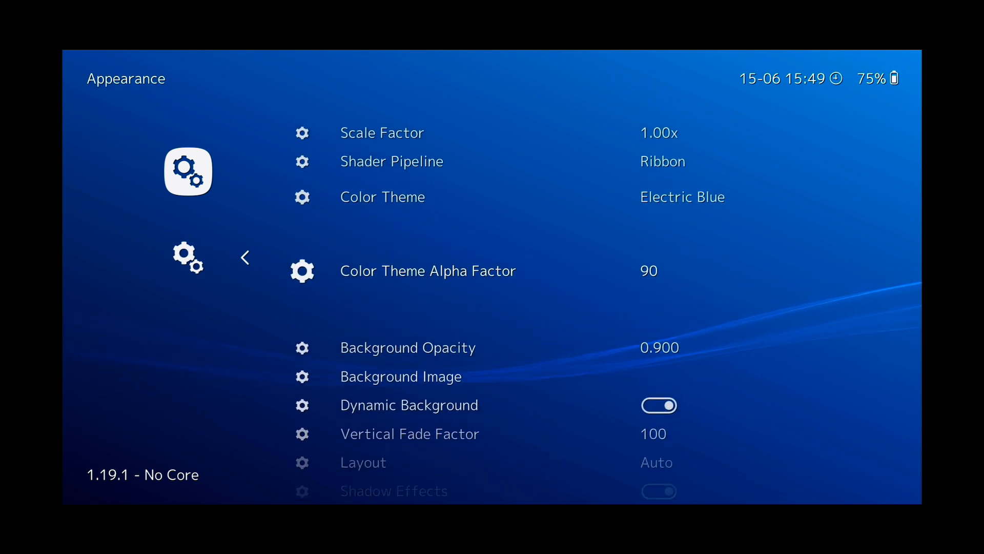
scroll("down", 3)
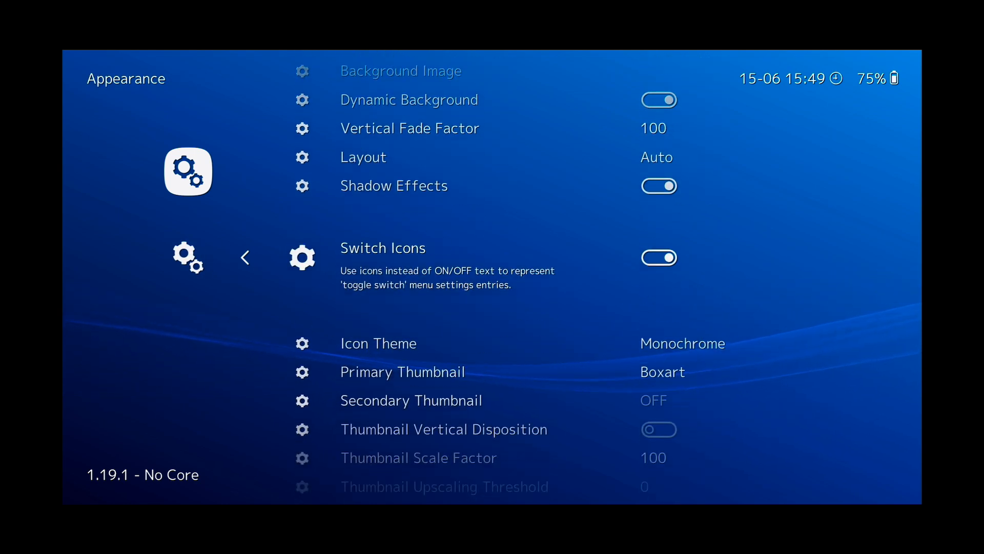
scroll("down", 3)
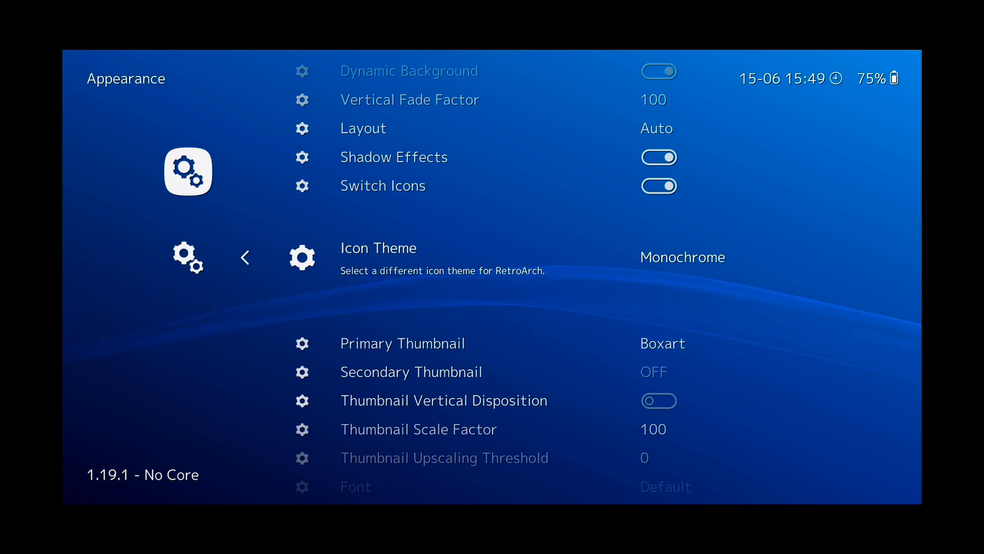
Cycle the icon theme from Monochrome through FlatUX and Pixel to the next set
left_click(683, 256)
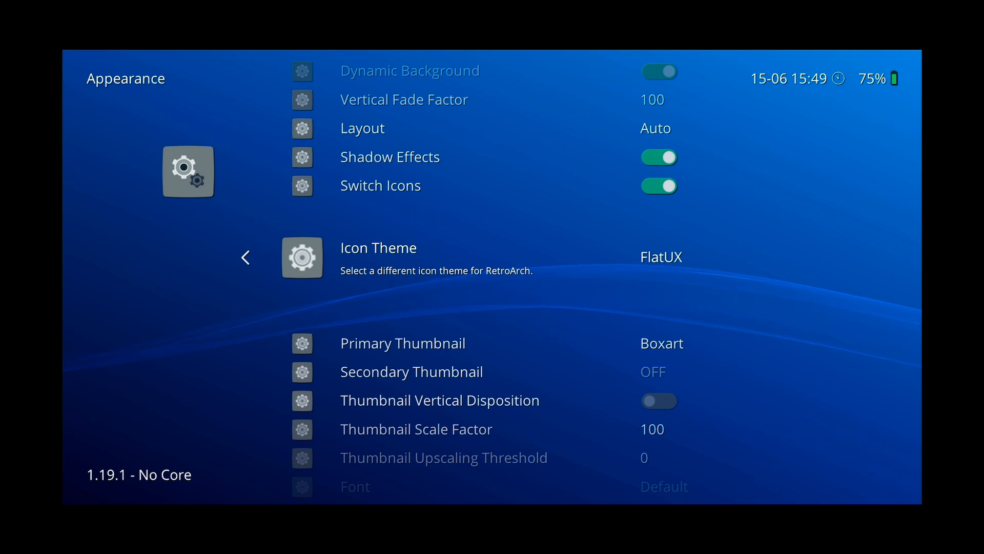
left_click(660, 257)
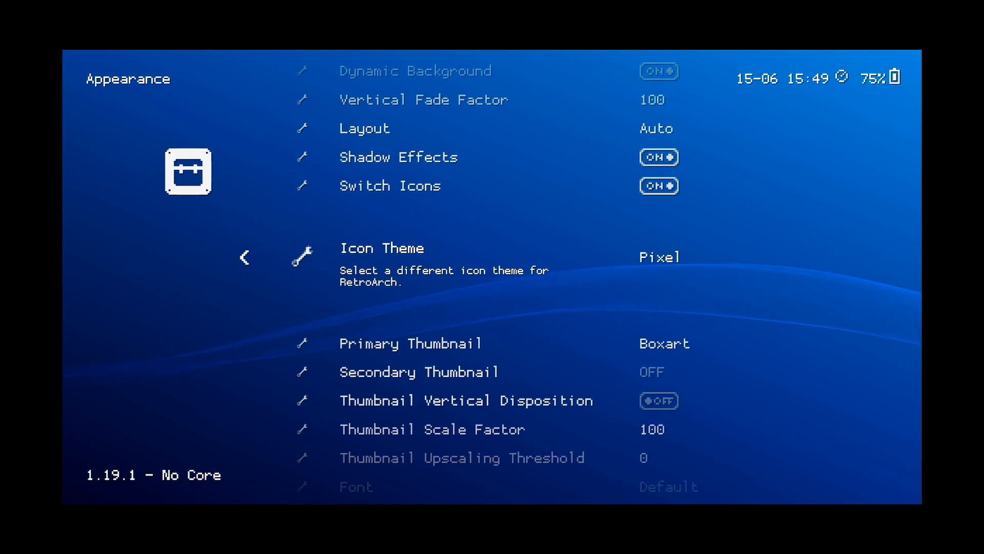
left_click(673, 257)
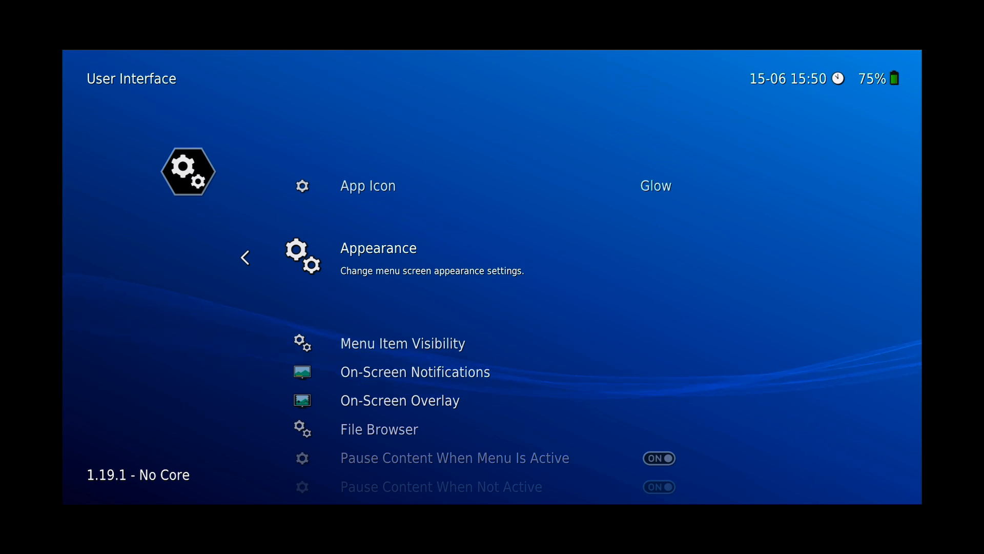
Bring up the Appearance settings and scroll down its options
left_click(378, 247)
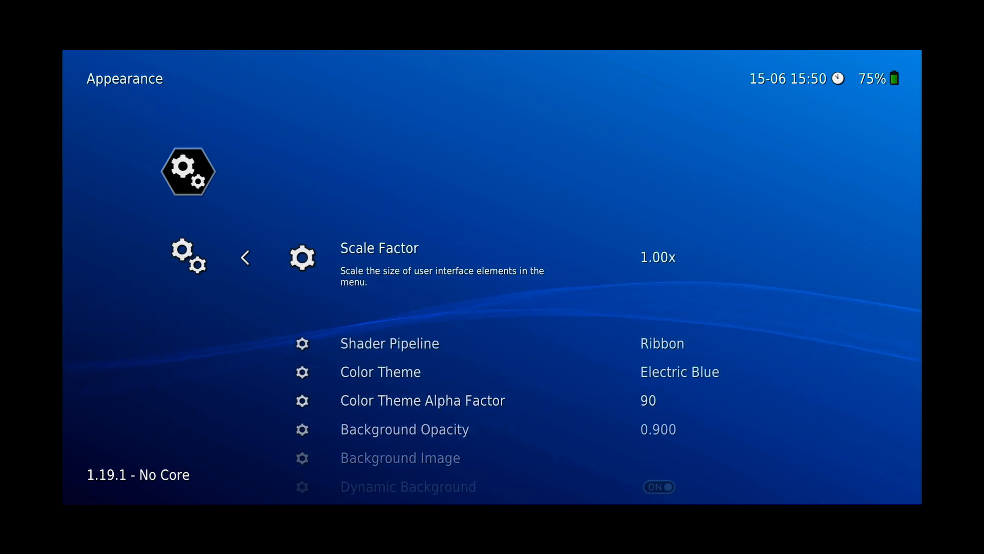
scroll("down", 3)
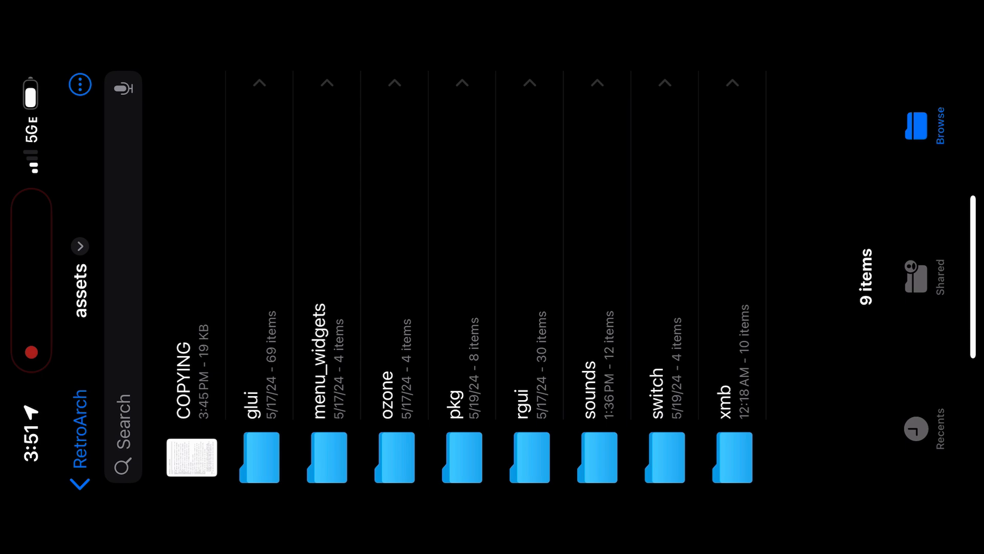
Browse into the RetroArch assets folder listing glui, ozone, rgui and sounds
left_click(719, 457)
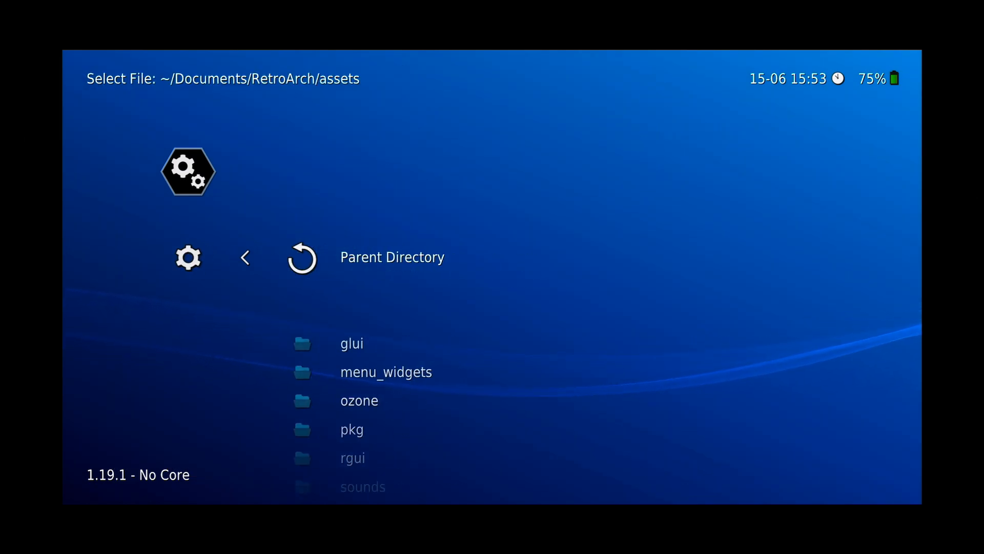
Choose IMG_1195.png from the xmb assets folder as the menu background image
scroll("down", 3)
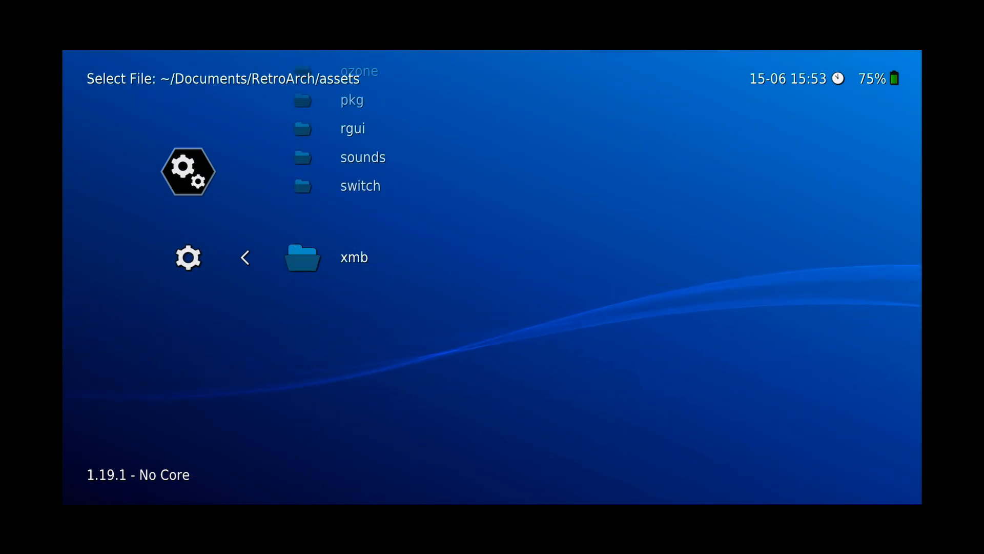
left_click(353, 257)
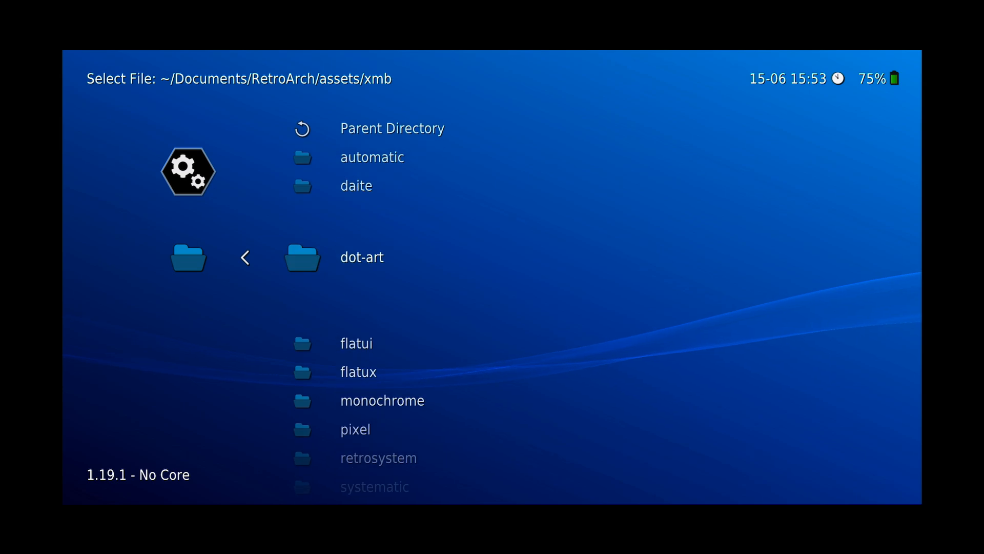
scroll("down", 3)
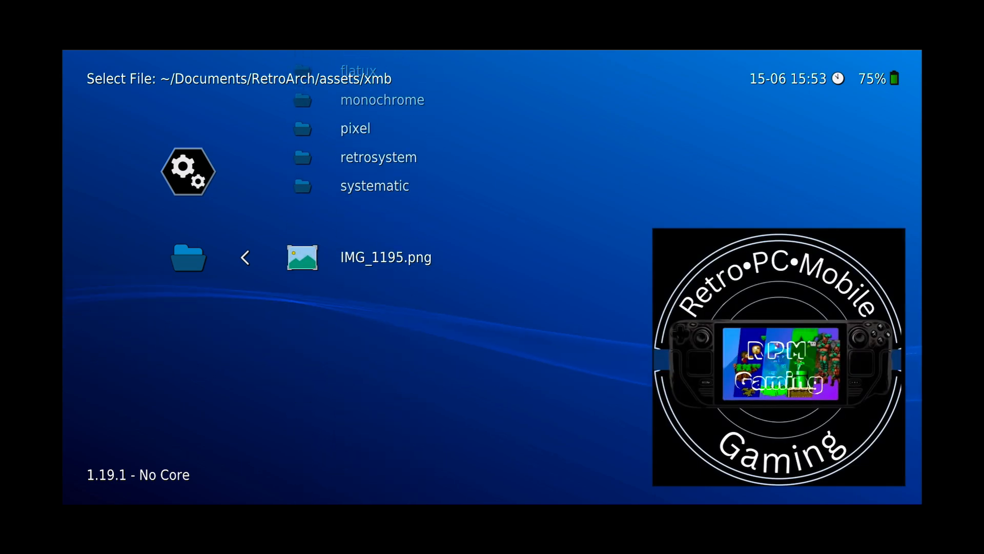
left_click(386, 256)
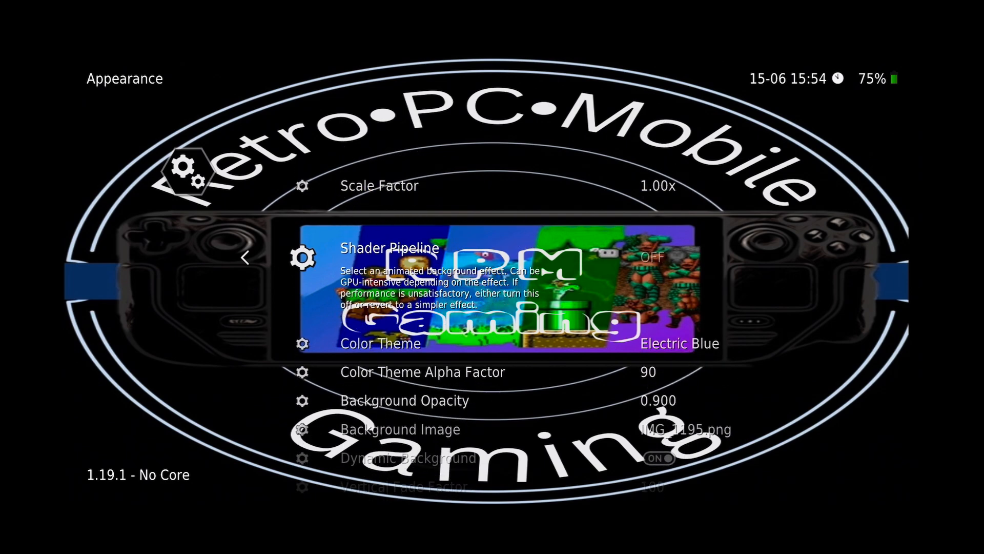
Turn off the animated background shader pipeline so the logo background shows
left_click(390, 248)
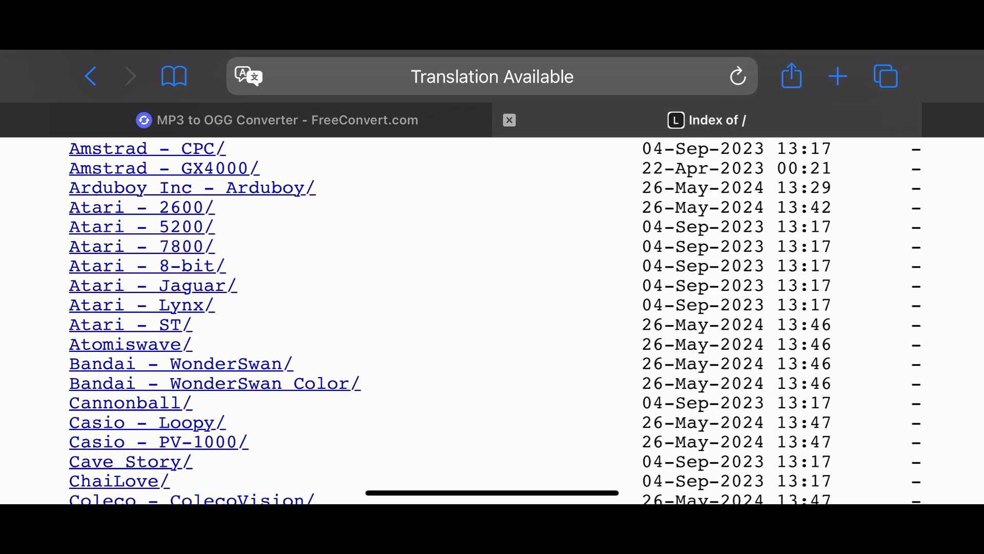
Browse to the Super Nintendo Entertainment System Named_Boxarts folder in Safari
scroll("down", 3)
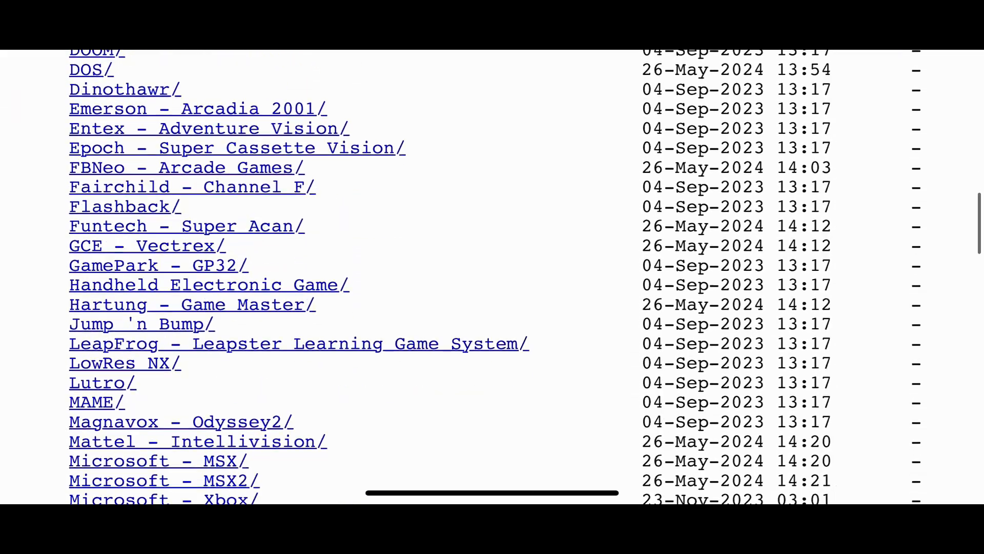
scroll("down", 3)
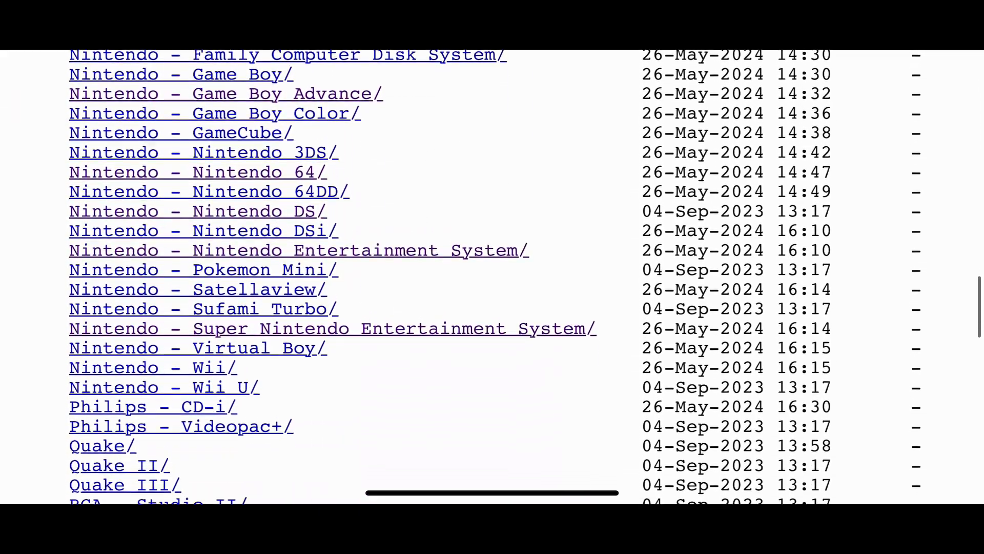
scroll("down", 3)
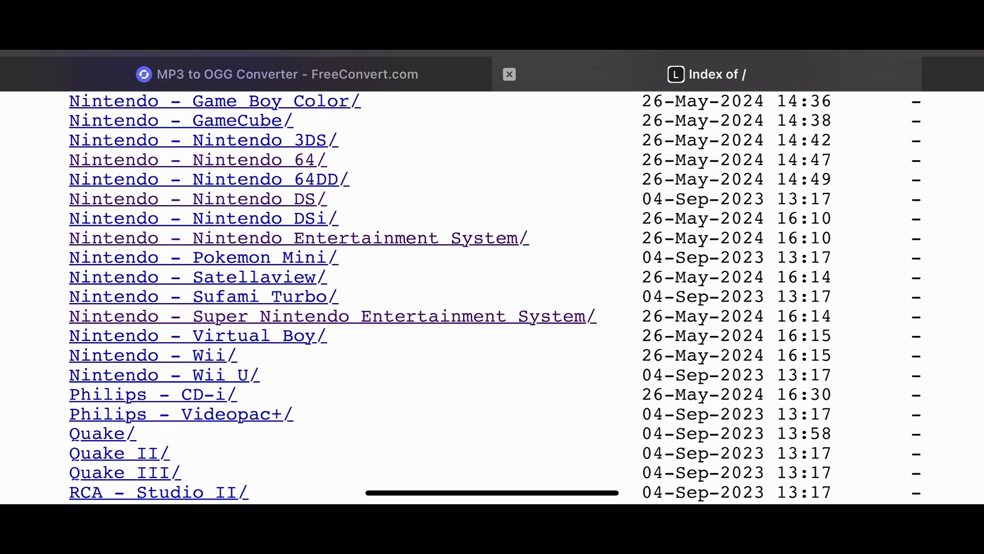
left_click(331, 315)
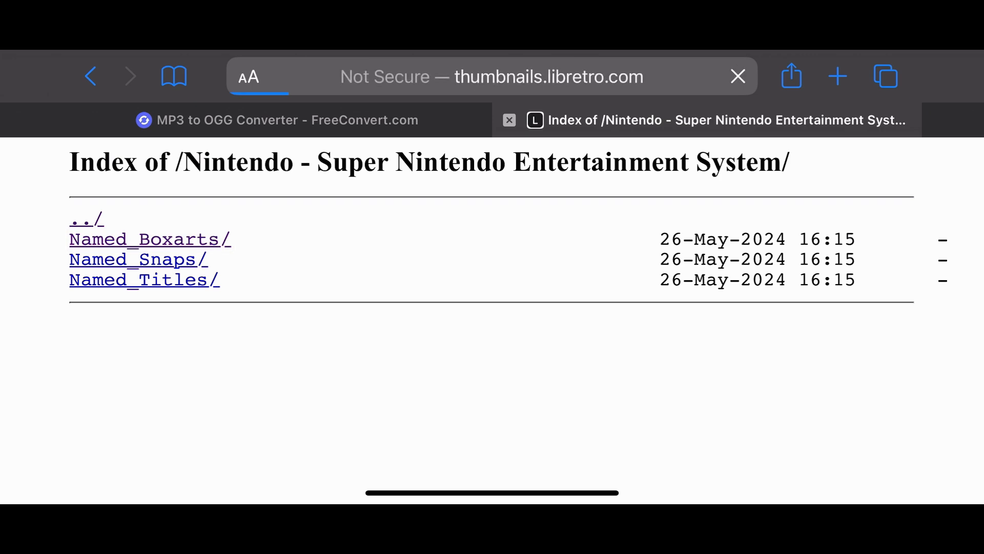
left_click(150, 239)
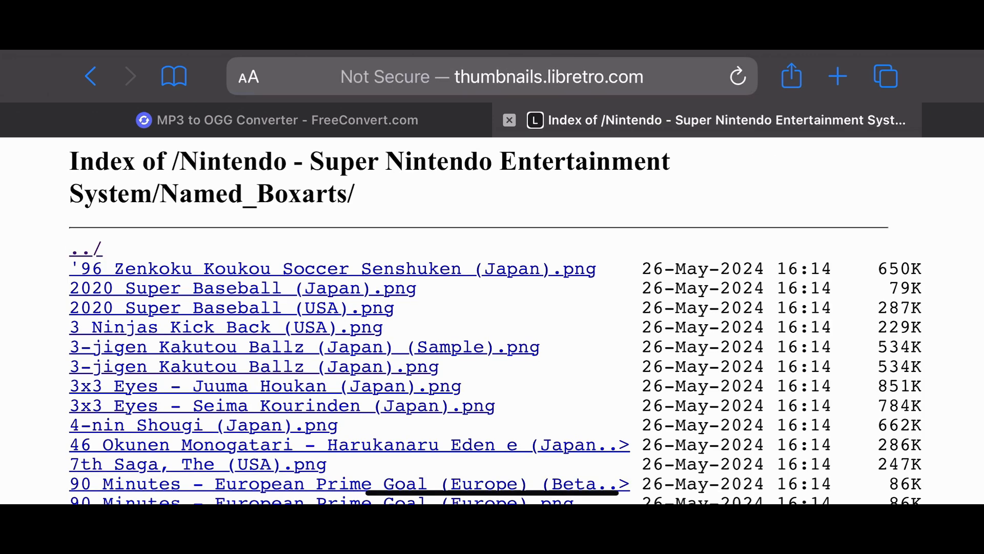
Find the Aaahh!!! Real Monsters (USA) box art and bring up its sharing options
scroll("down", 3)
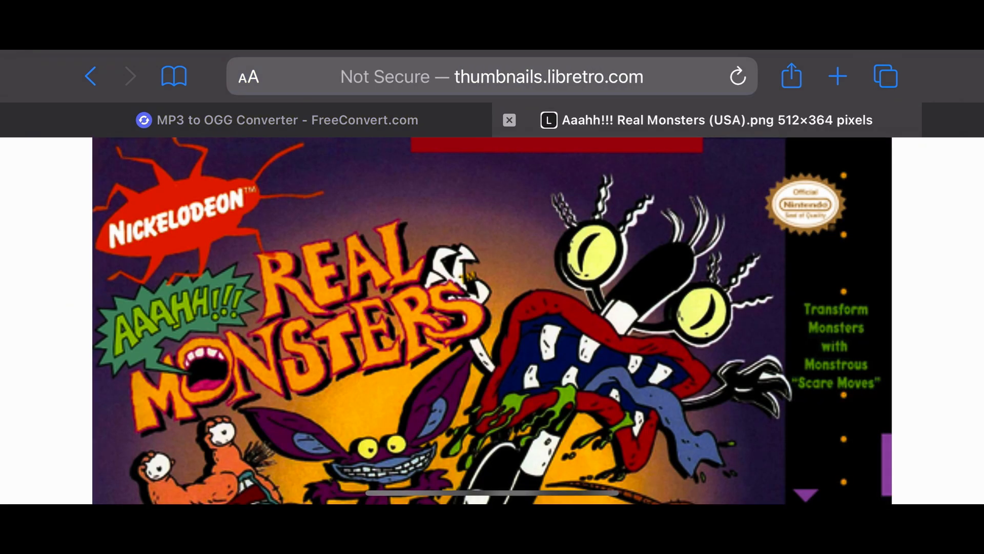
scroll("down", 3)
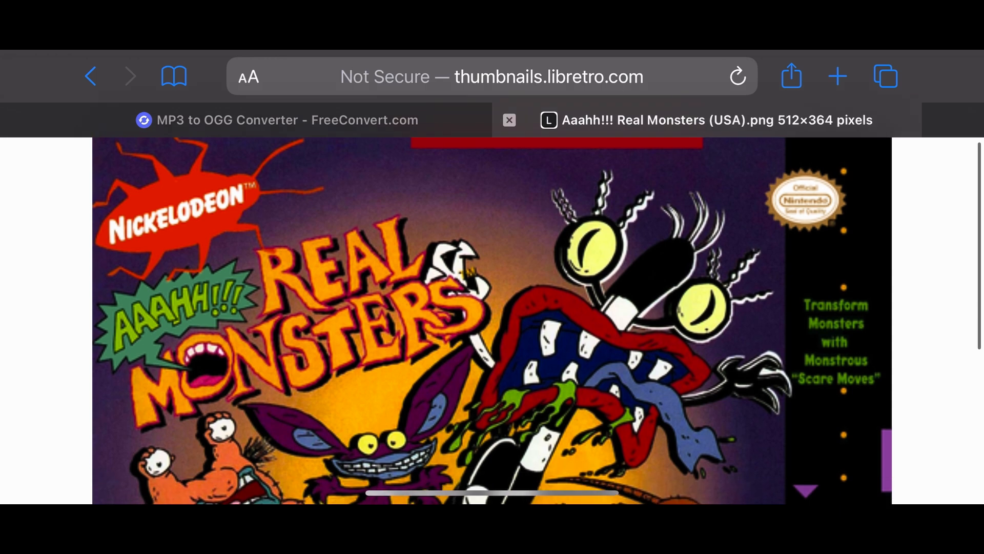
left_click(790, 76)
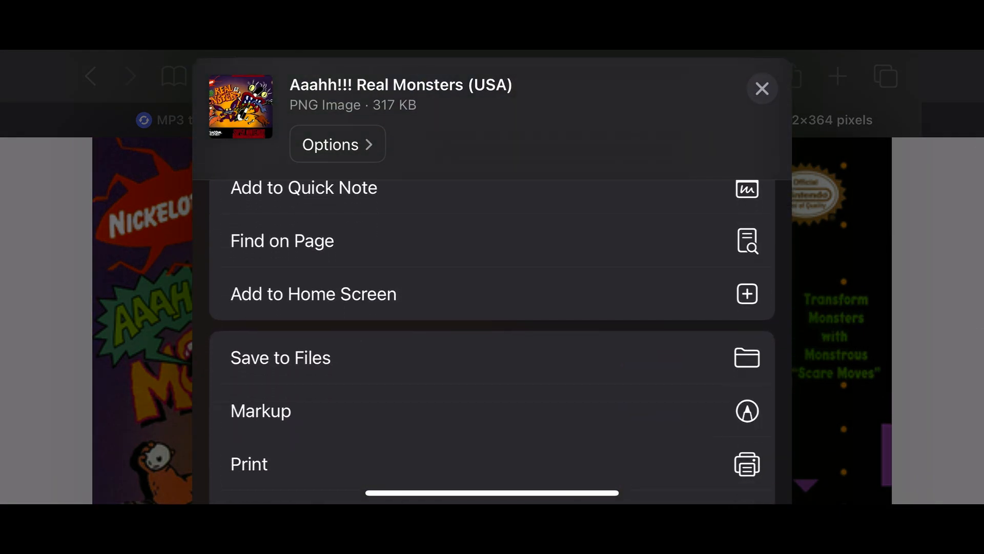
Start saving the image to On My iPhone and enter the RetroArch folder
left_click(279, 357)
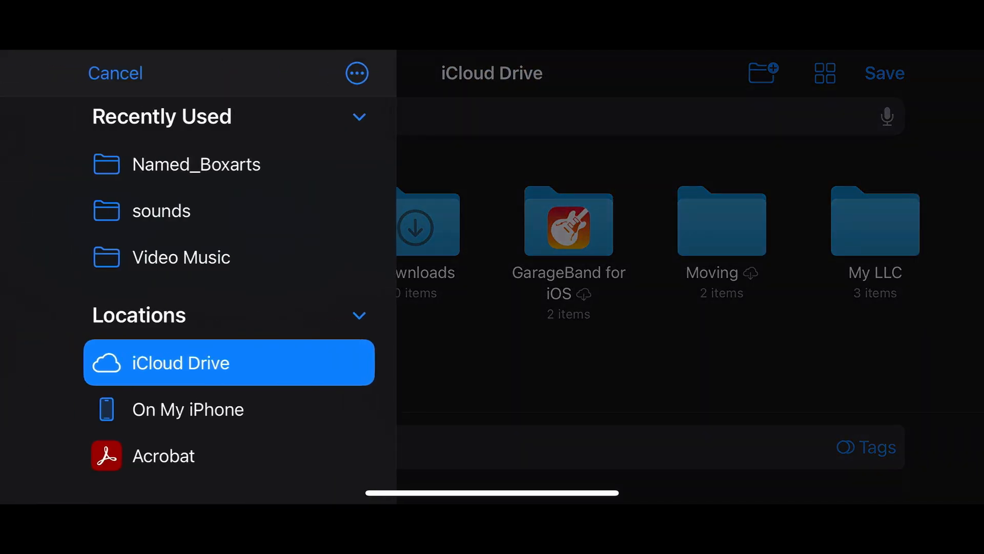
left_click(187, 409)
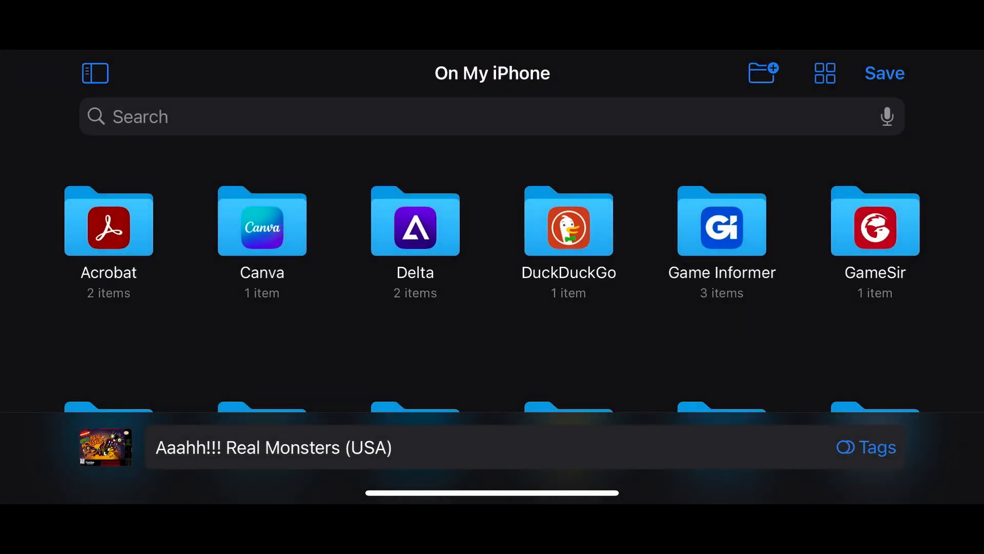
scroll("down", 3)
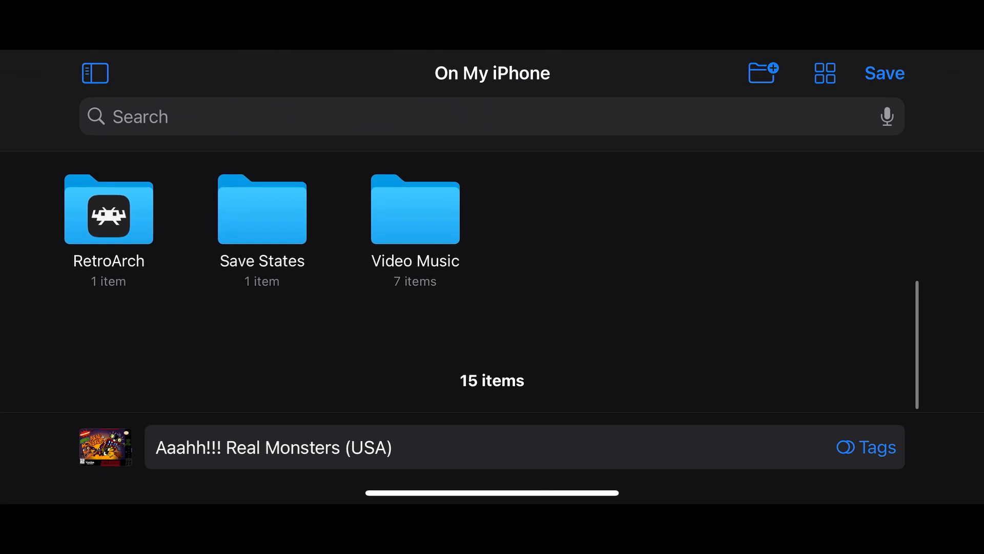
double_click(107, 211)
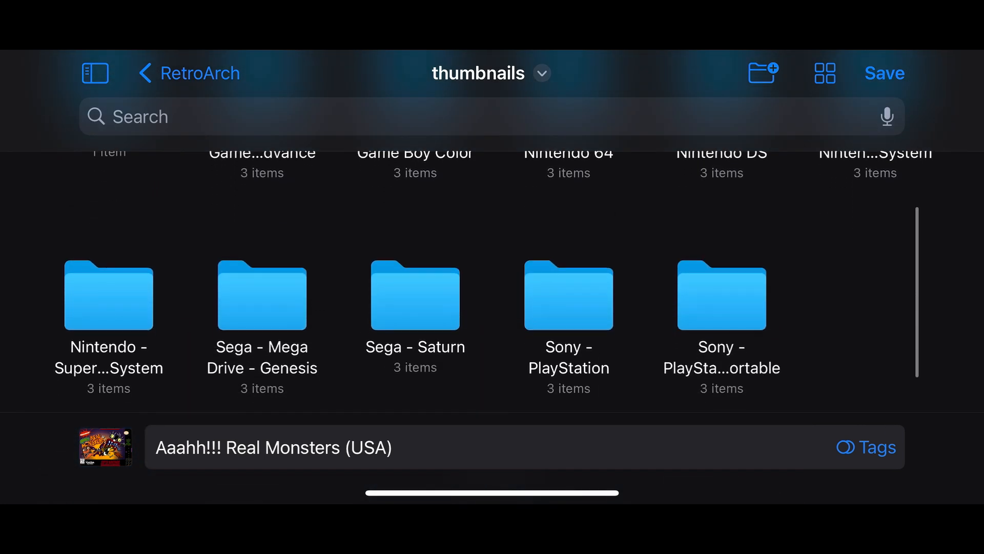
Save it into thumbnails > Super Nintendo Entertainment System > Named_Boxarts
double_click(108, 296)
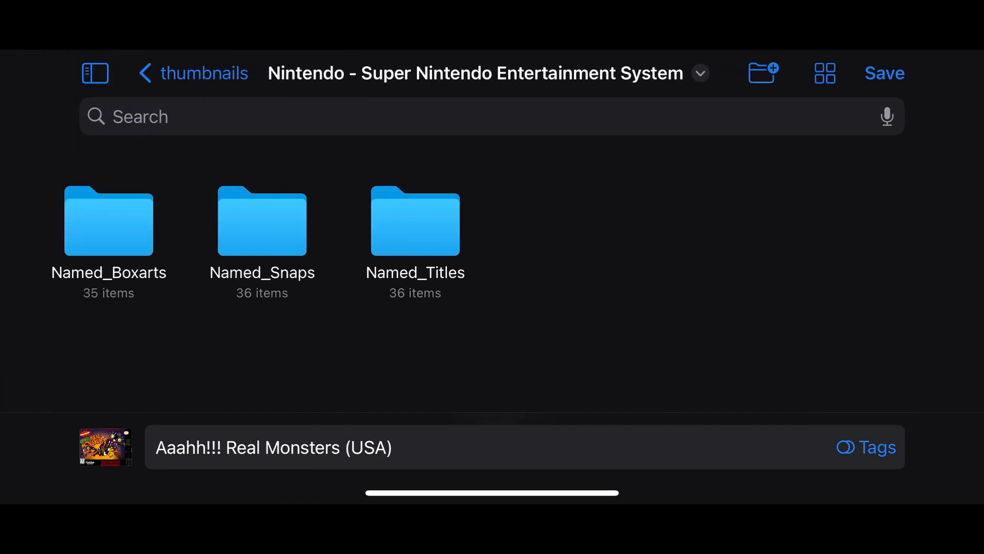
scroll("right", 3)
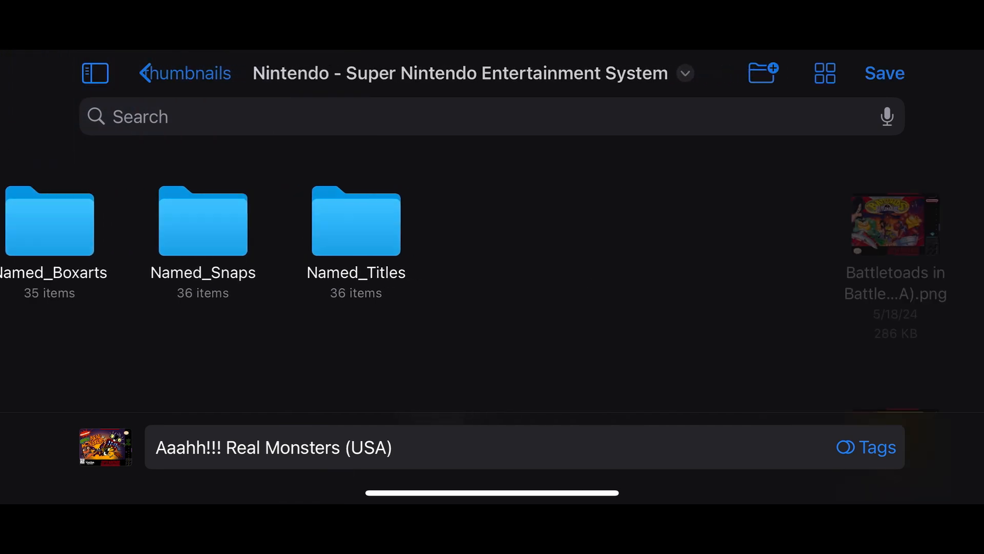
double_click(48, 221)
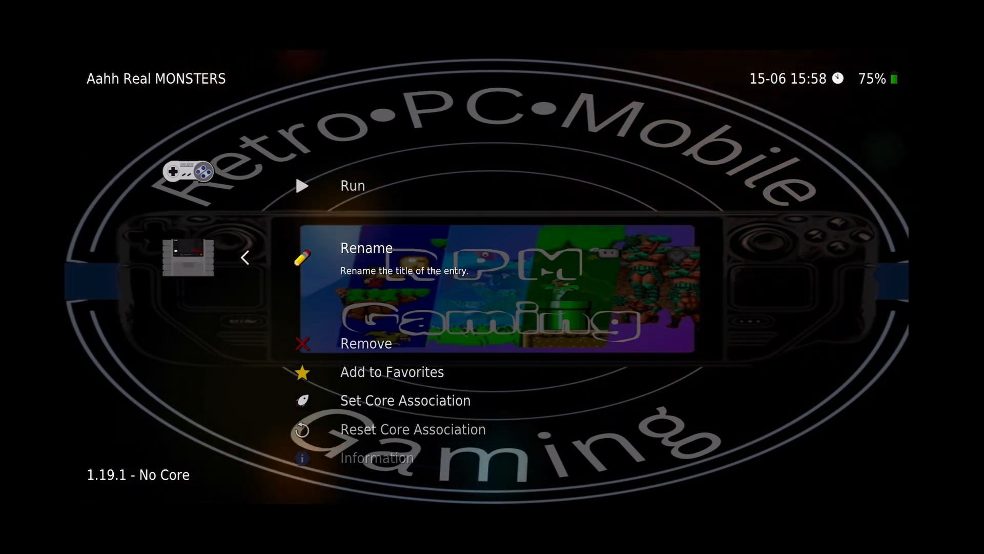
Rename the game entry to Aaahh! Real Monsters (USA) to match the box-art file
left_click(366, 247)
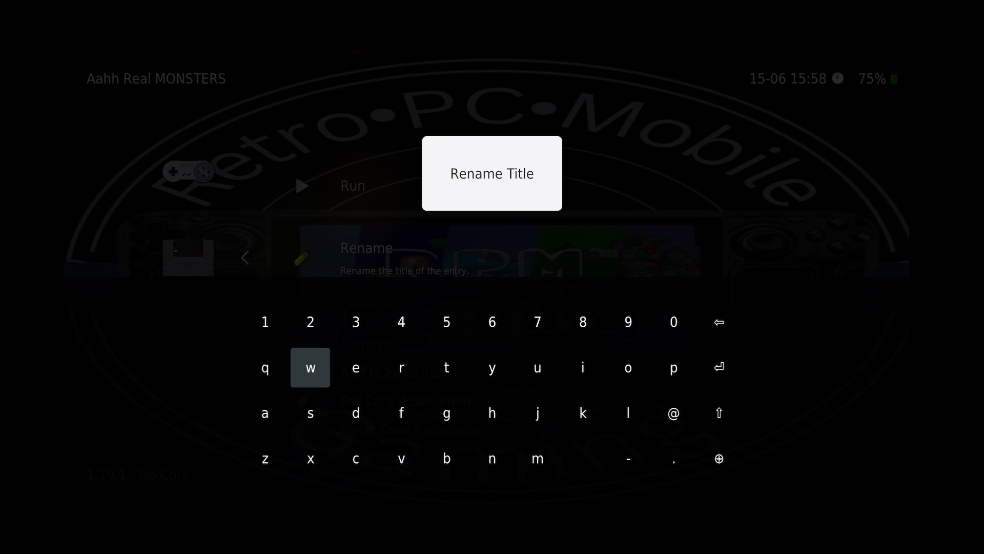
left_click(719, 412)
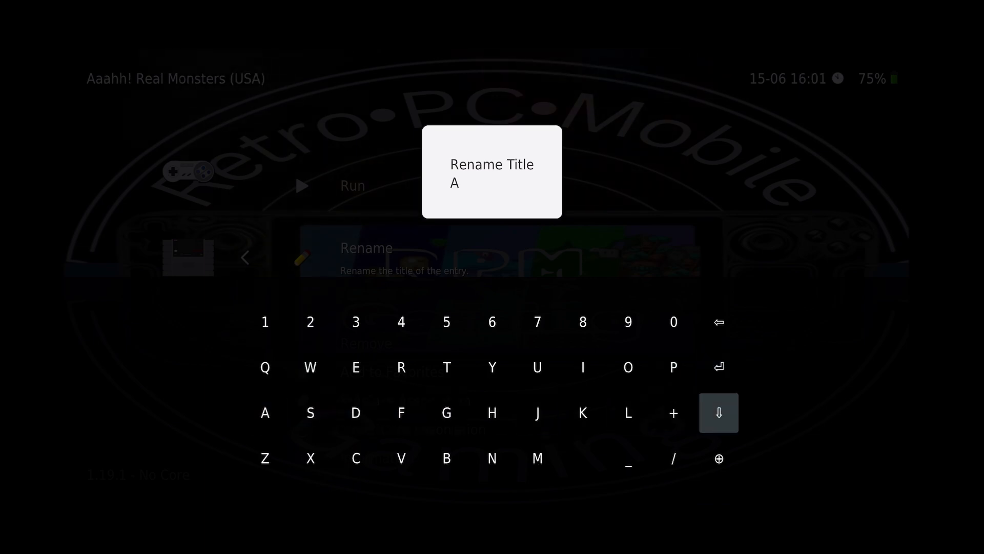
left_click(492, 413)
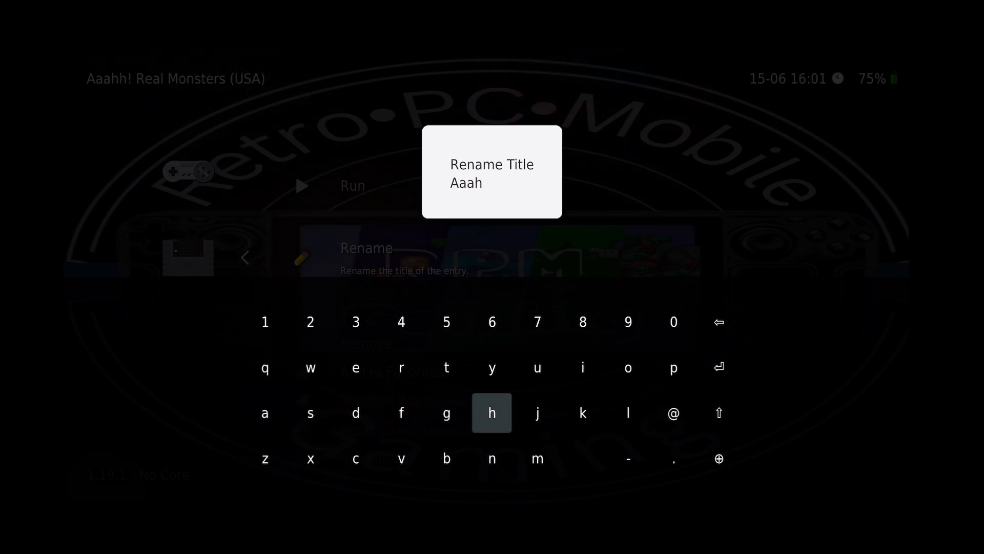
left_click(718, 458)
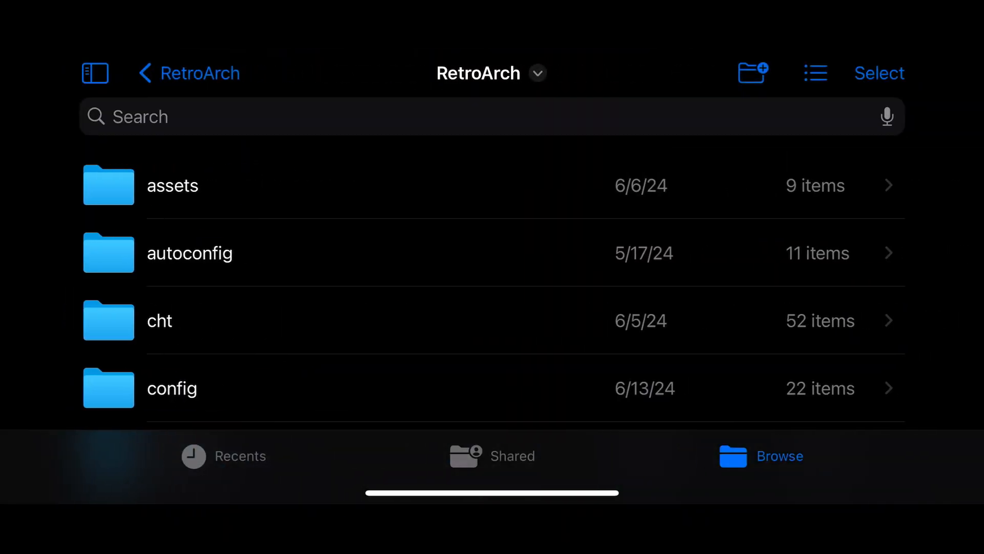
Browse into RetroArch's assets > sounds folder in Files
left_click(172, 184)
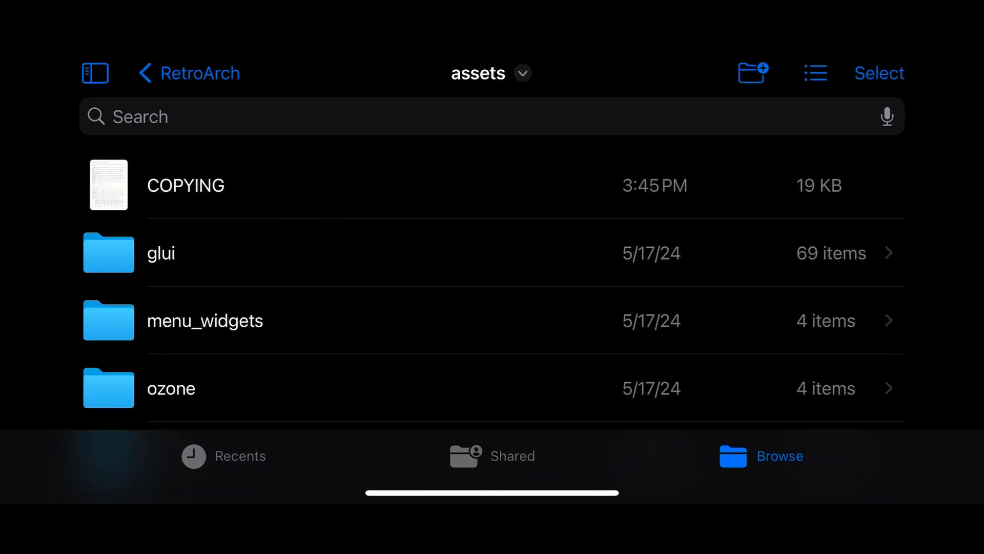
scroll("down", 3)
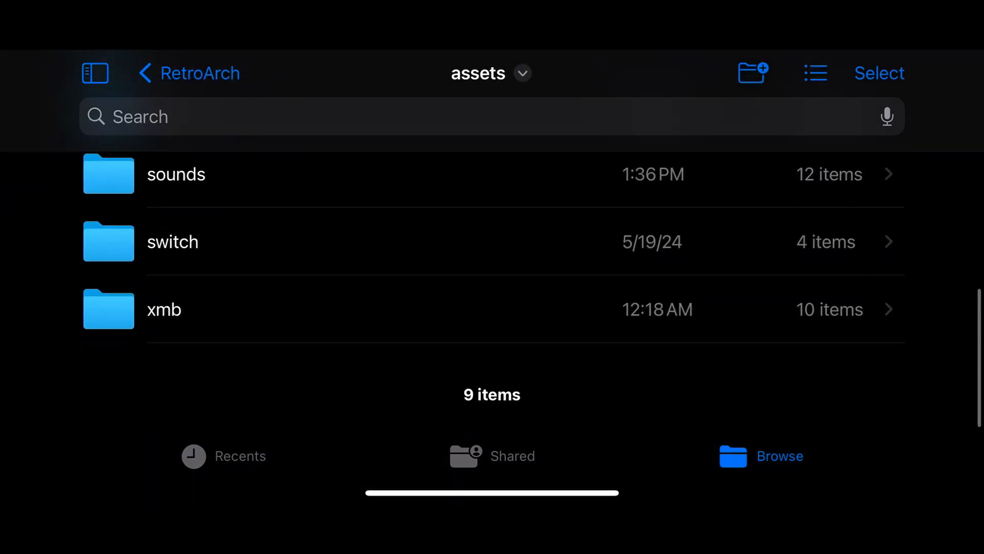
left_click(175, 174)
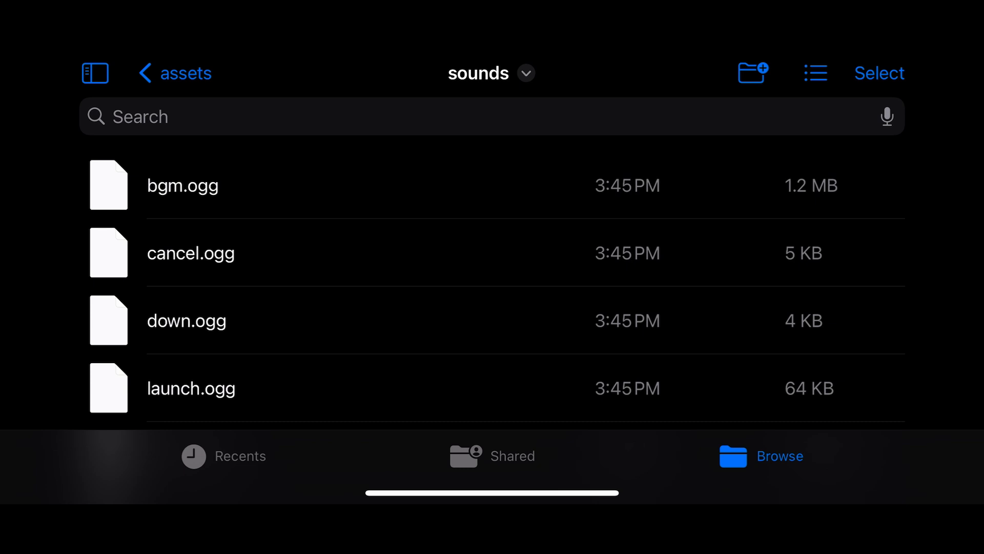
scroll("down", 3)
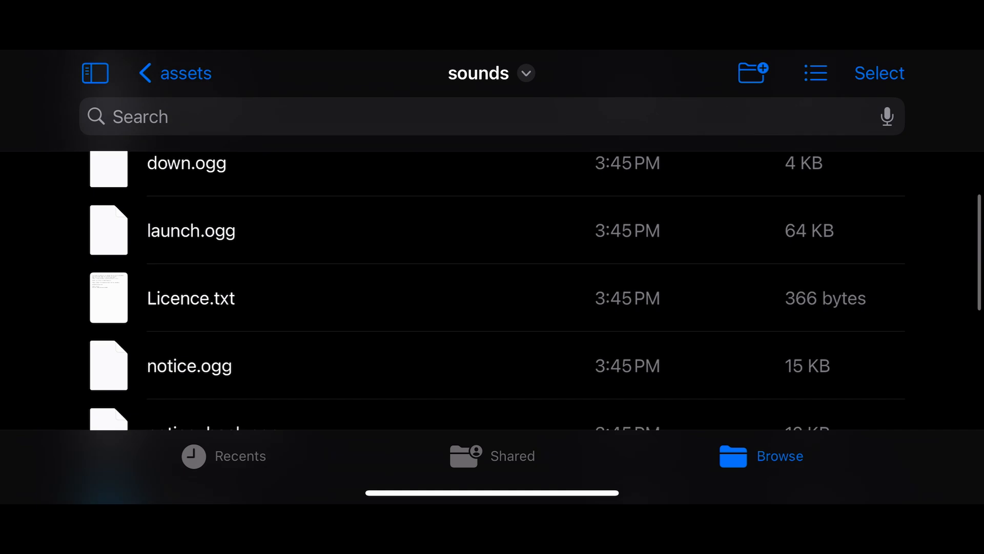
scroll("down", 3)
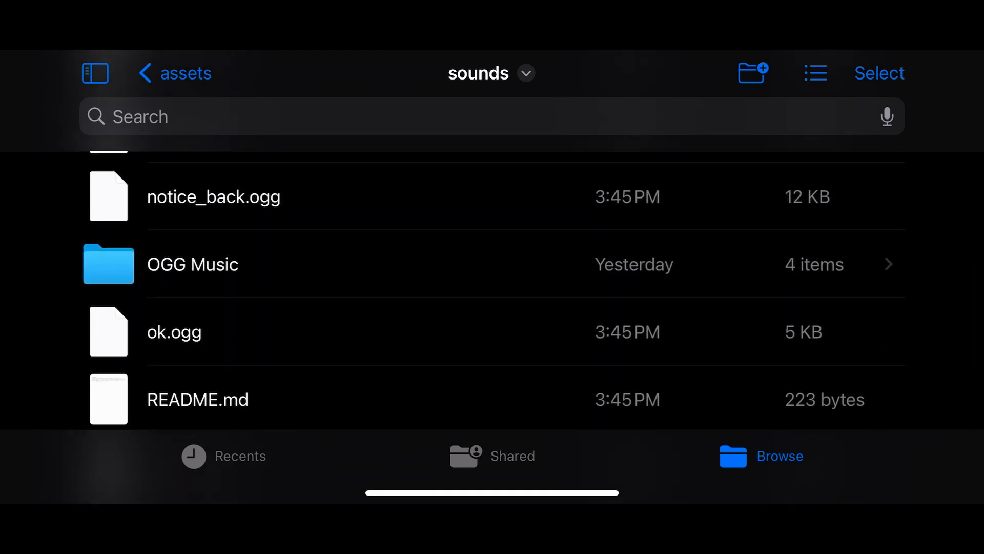
Pick bgm.2.ogg from the OGG Music folder and return to the sounds folder
left_click(193, 263)
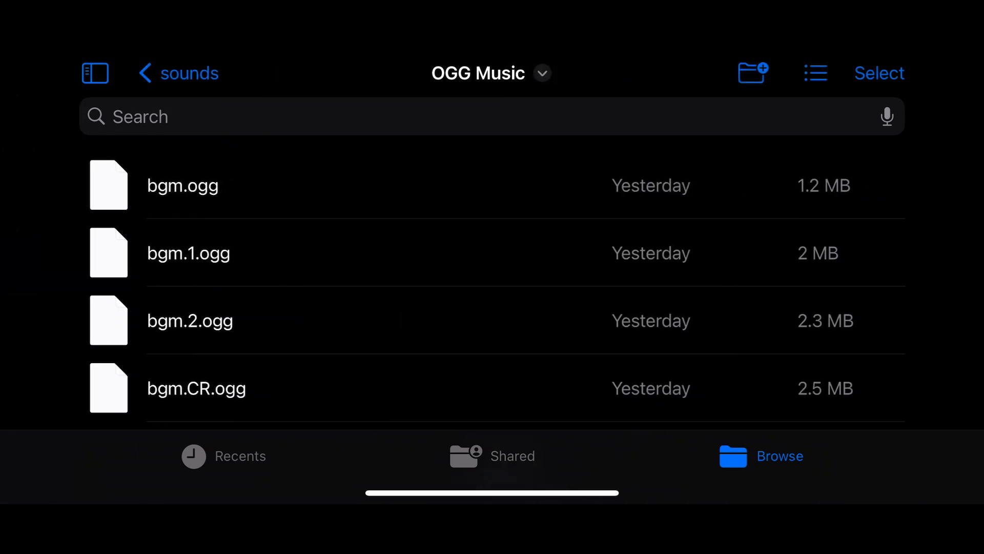
left_click(190, 320)
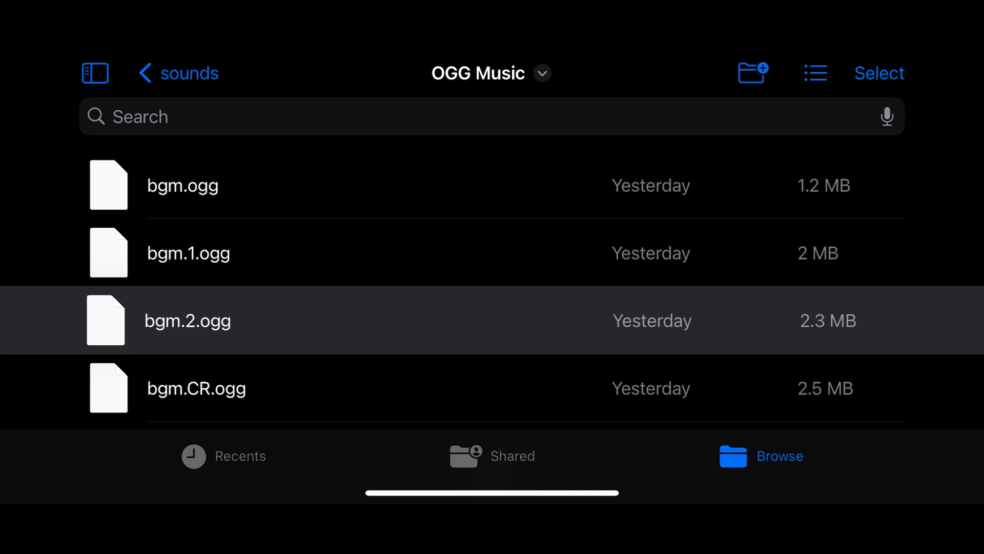
left_click(177, 73)
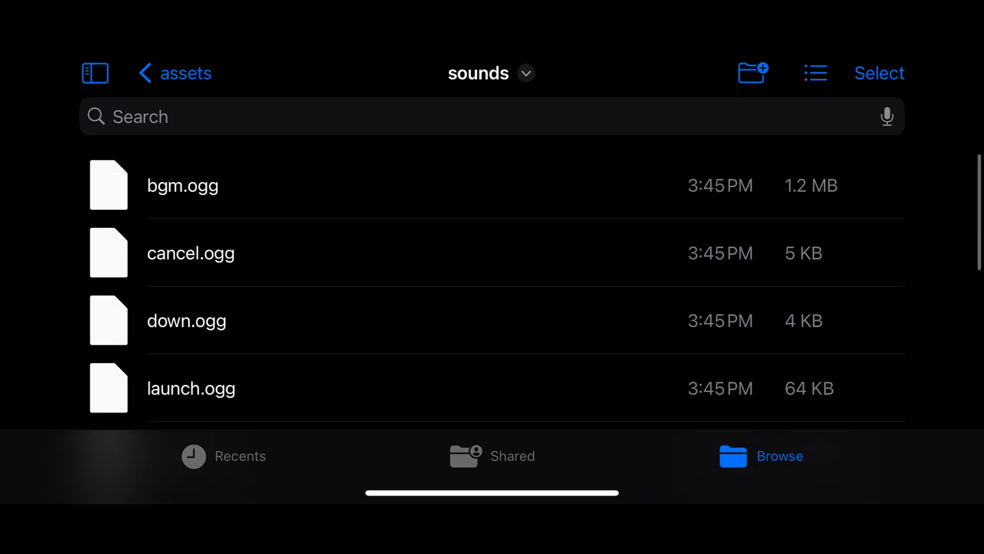
Replace bgm.ogg in the sounds folder with bgm.2.ogg and start renaming it
right_click(183, 185)
type("2.")
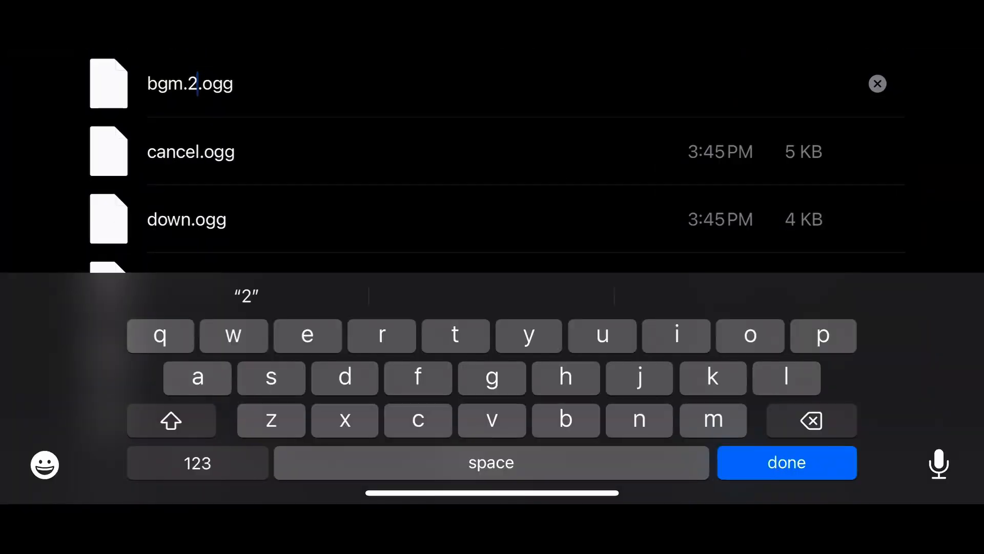
left_click(785, 462)
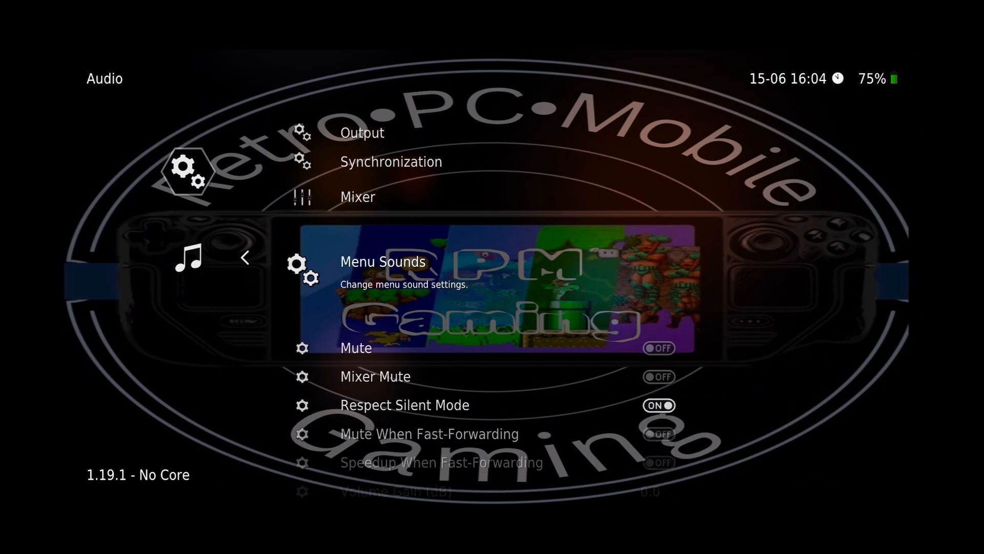
Enable the 'BGM' menu sound and bring up the Mixer Volume Gain (dB) values
left_click(383, 262)
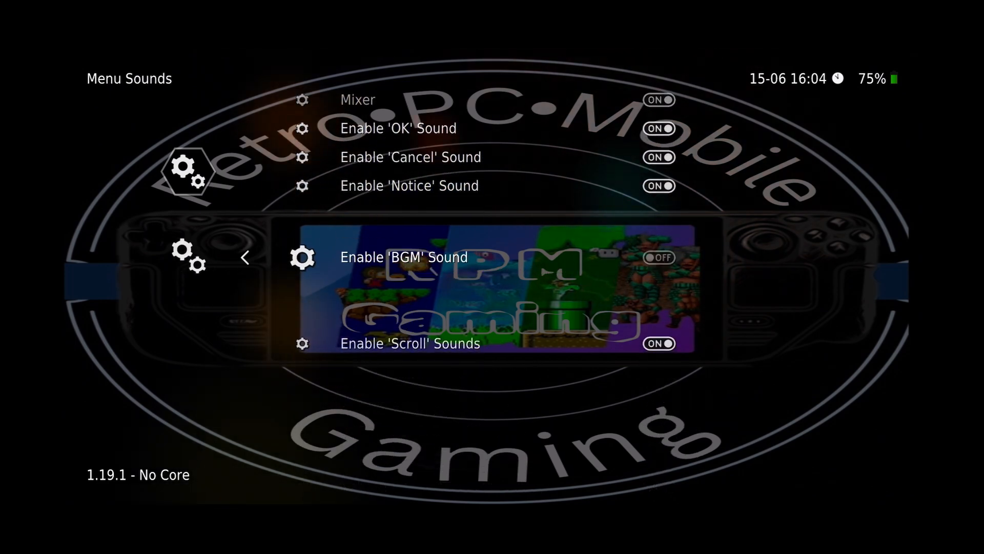
left_click(658, 257)
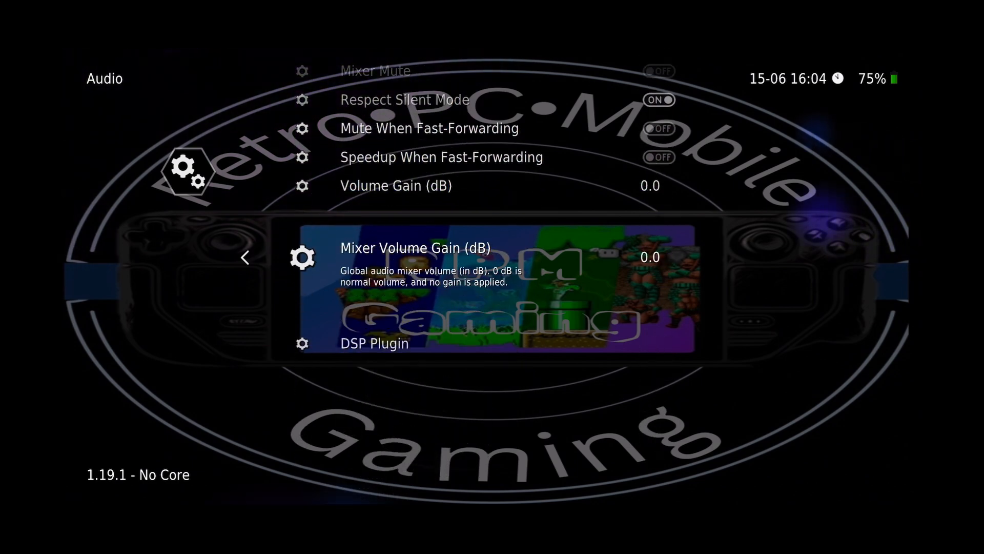
left_click(416, 247)
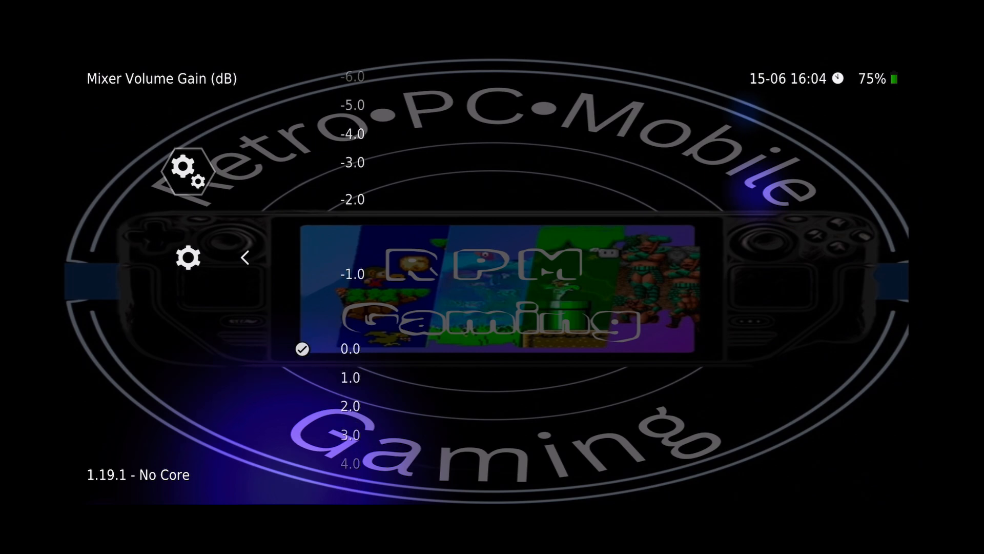